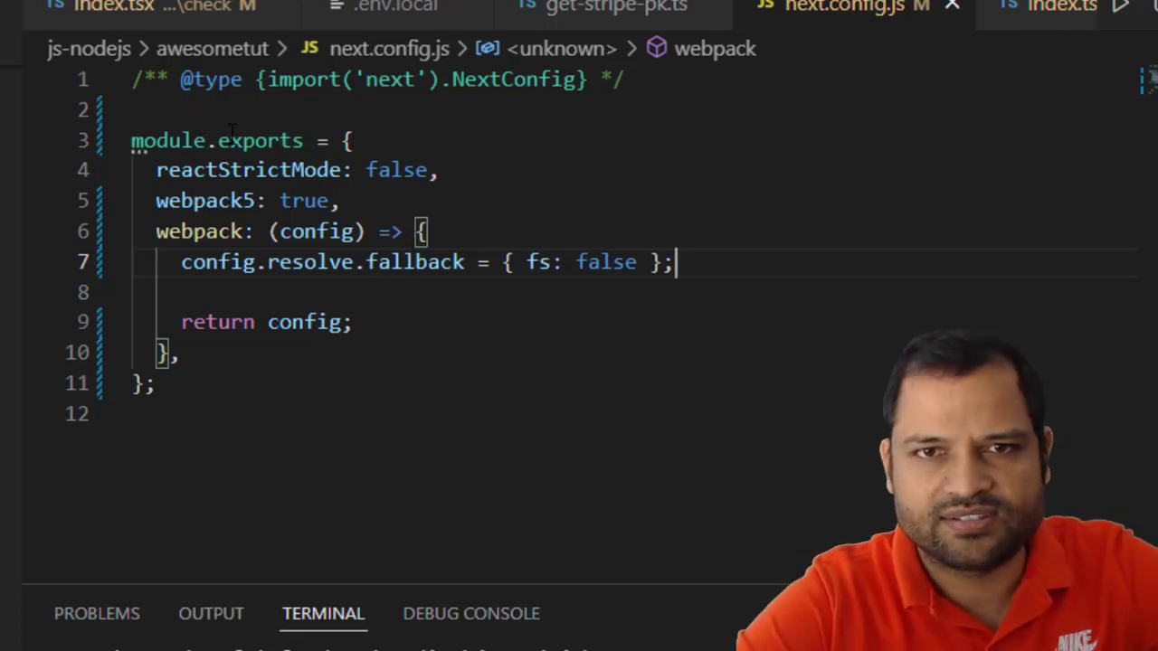
{"action": "key", "text": "ctrl+a"}
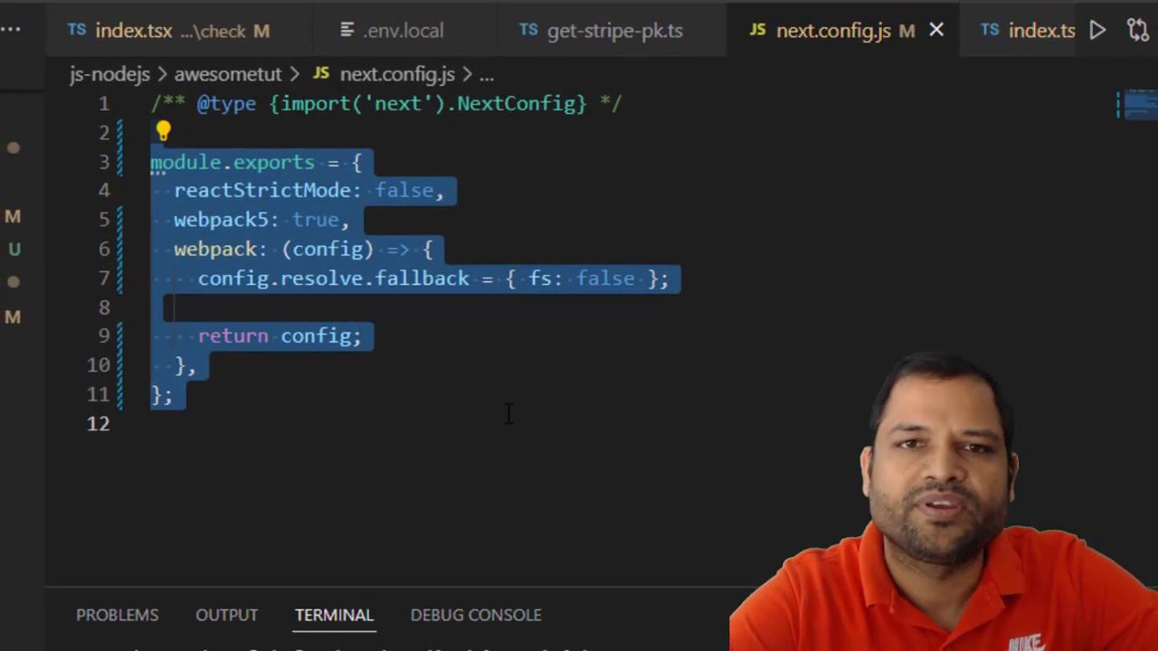
{"action": "left_click", "coordinate": [534, 219]}
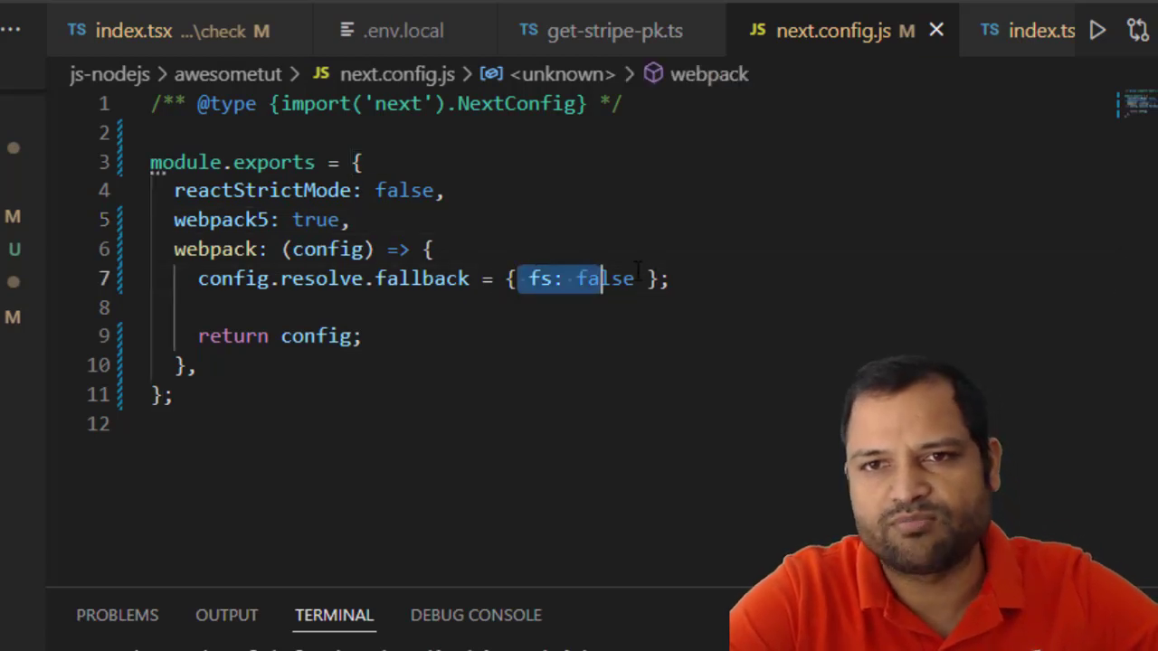
{"action": "left_click", "coordinate": [733, 279]}
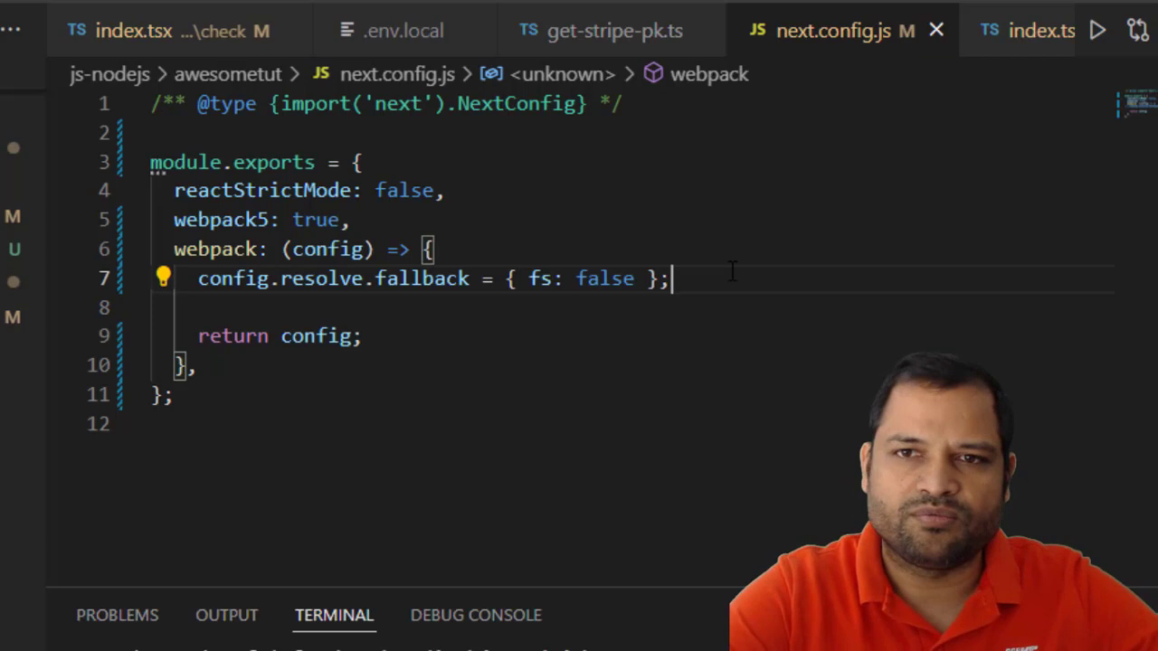